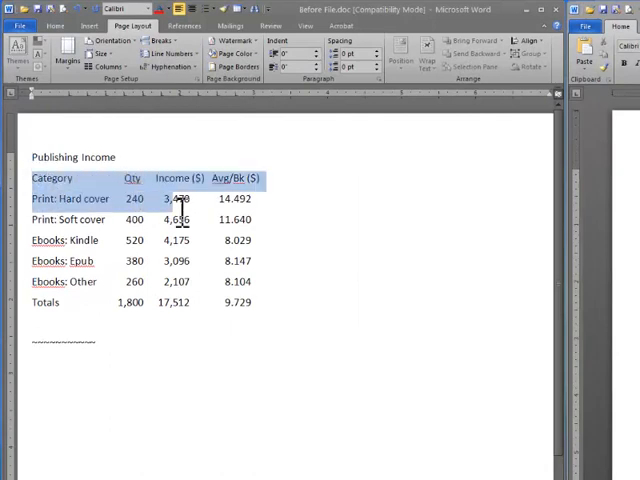
Select and copy the Publishing Income table text from Before File
left_click_drag(175, 198, 265, 302)
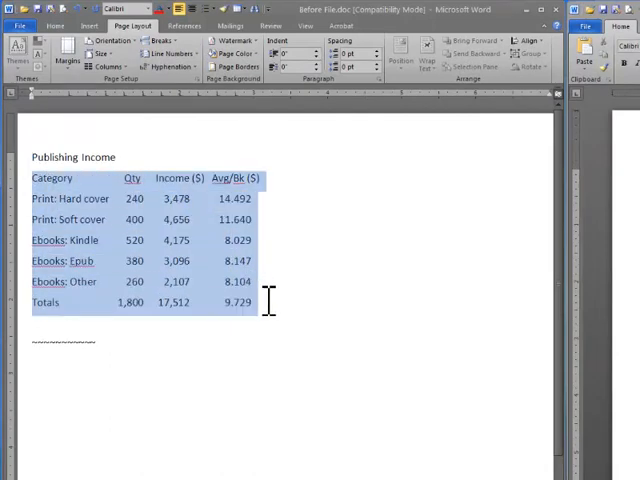
mouse_move(100, 245)
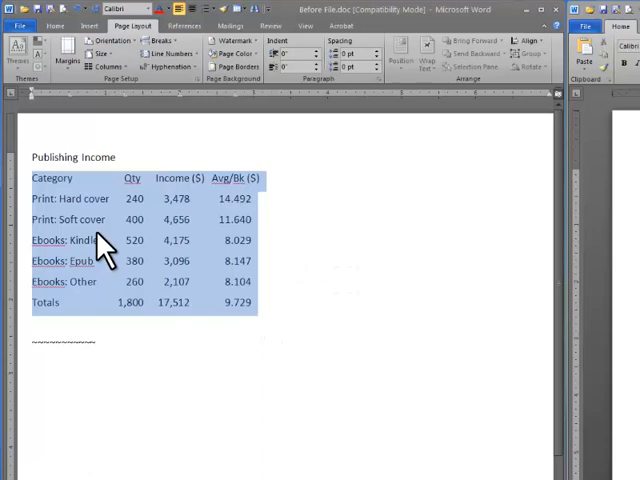
right_click(100, 243)
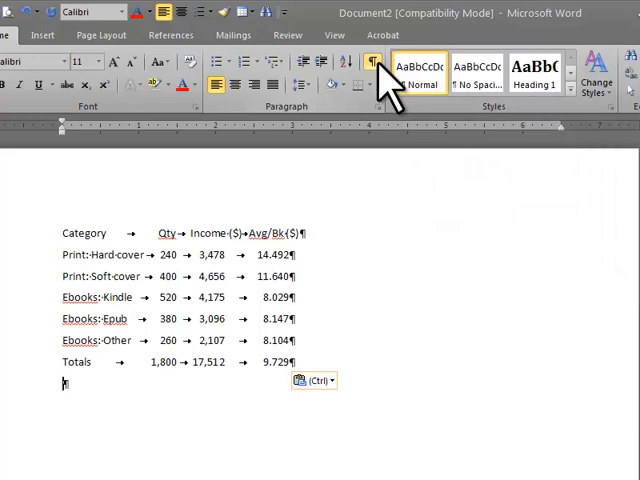
Toggle Show/Hide ¶ to check the tab marks, leaving the marks hidden
left_click(371, 61)
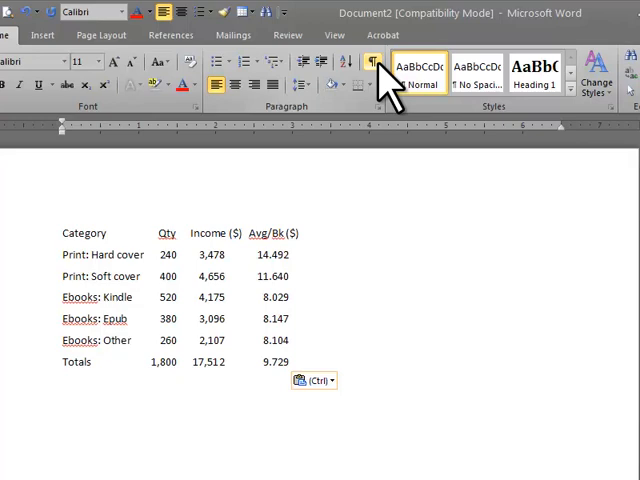
left_click(371, 62)
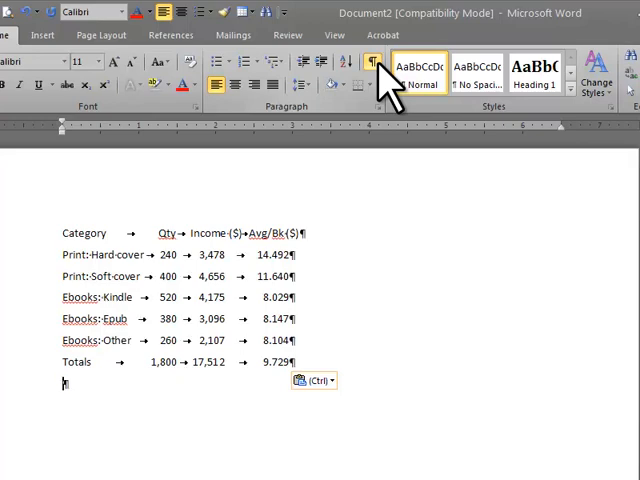
left_click(371, 62)
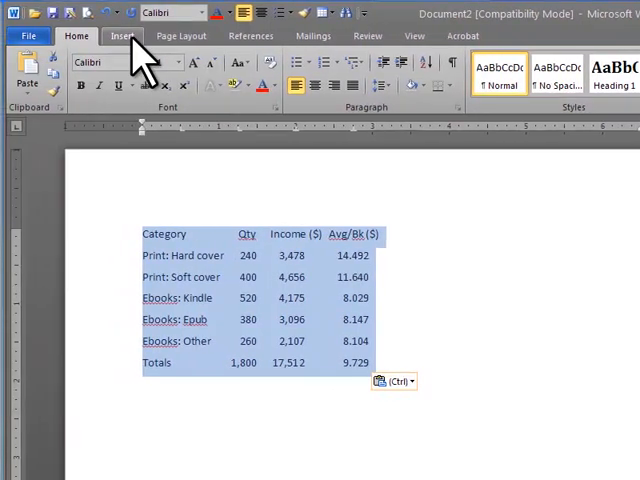
Open the Insert tab's Table dropdown for the selected pasted figures
left_click(121, 35)
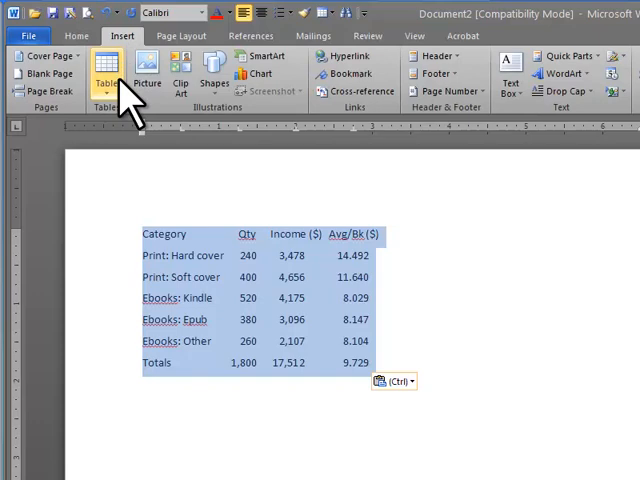
left_click(106, 72)
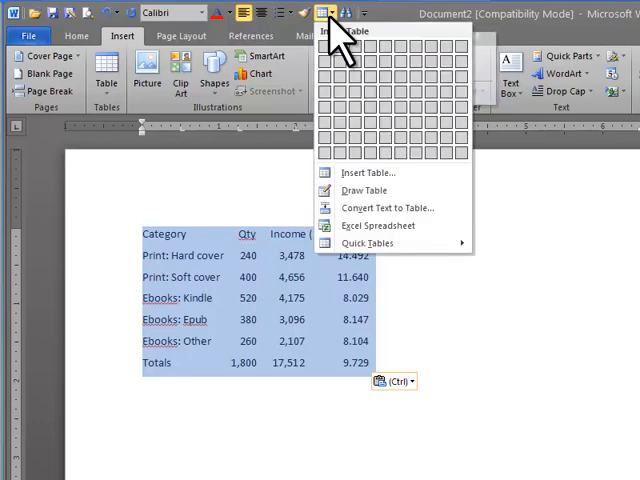
mouse_move(364, 190)
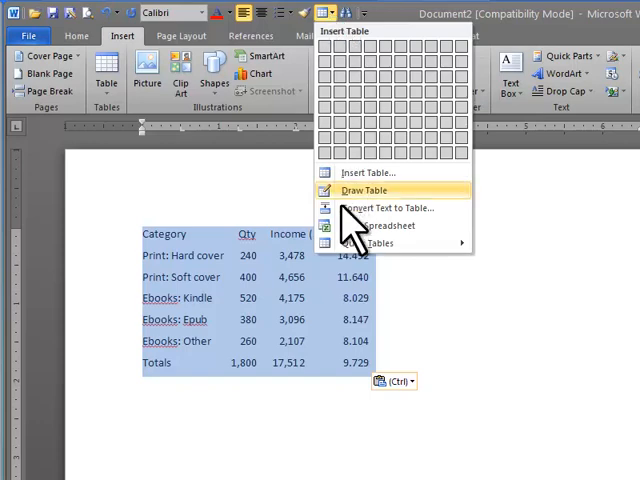
mouse_move(385, 208)
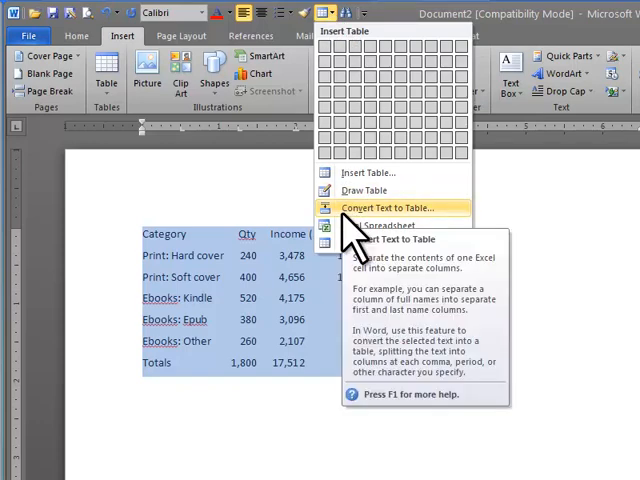
left_click(389, 207)
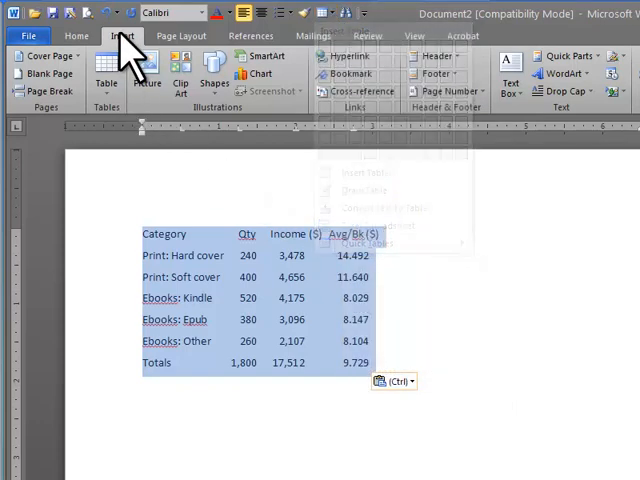
mouse_move(106, 75)
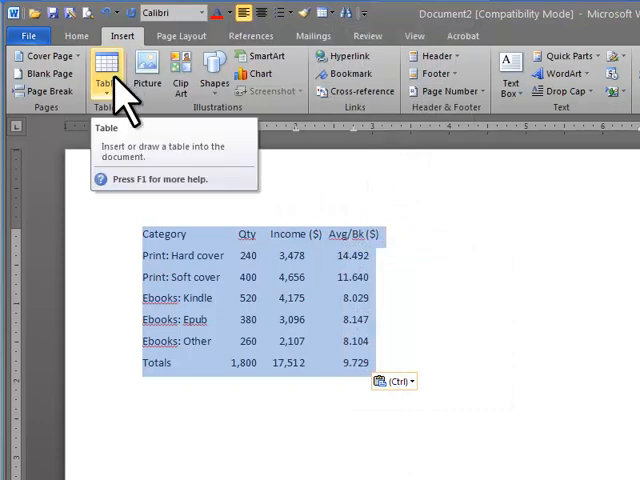
left_click(106, 70)
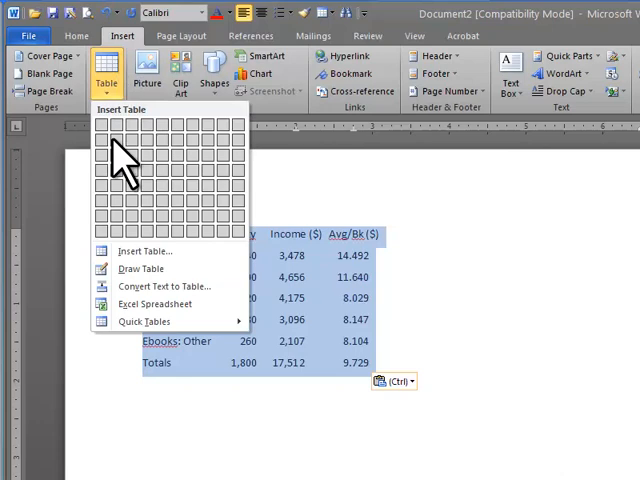
mouse_move(165, 285)
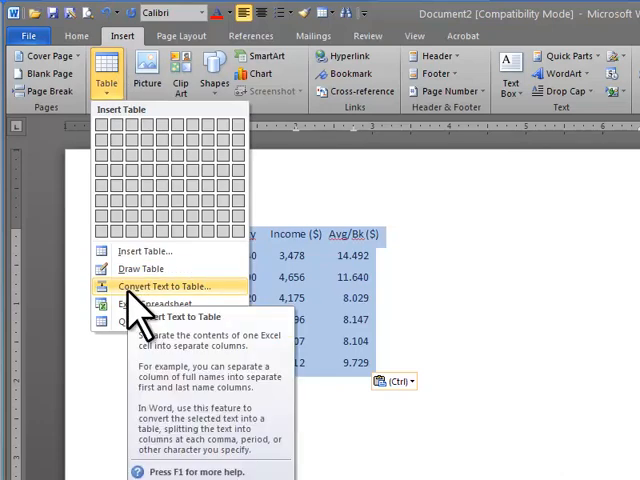
Use Convert Text to Table, separating at tabs into four columns
left_click(165, 286)
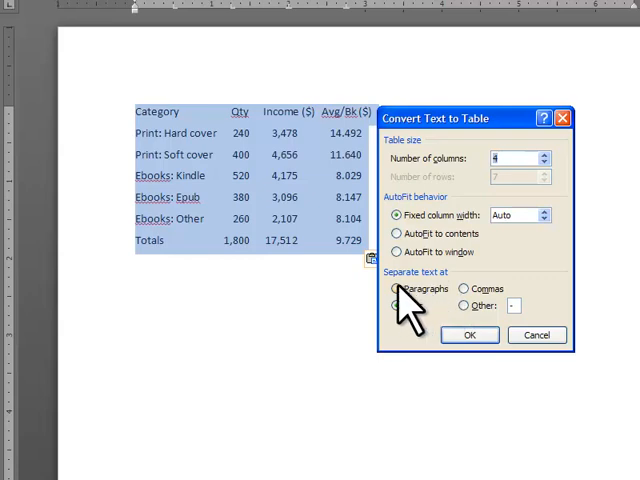
left_click(399, 289)
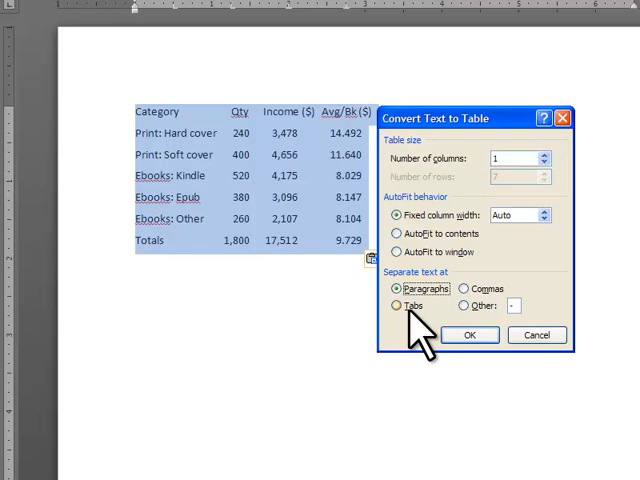
left_click(397, 305)
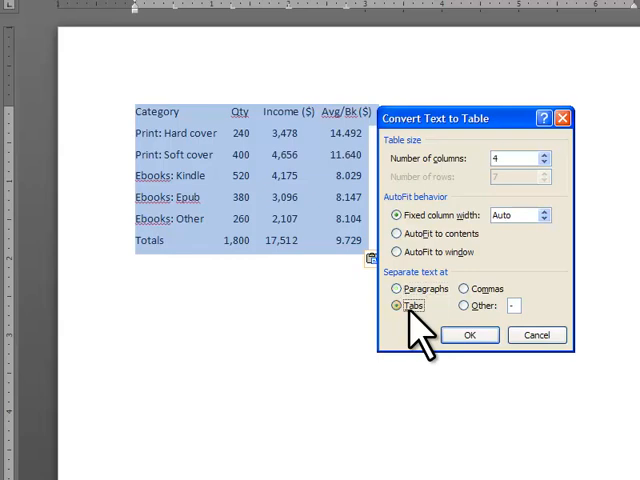
mouse_move(525, 155)
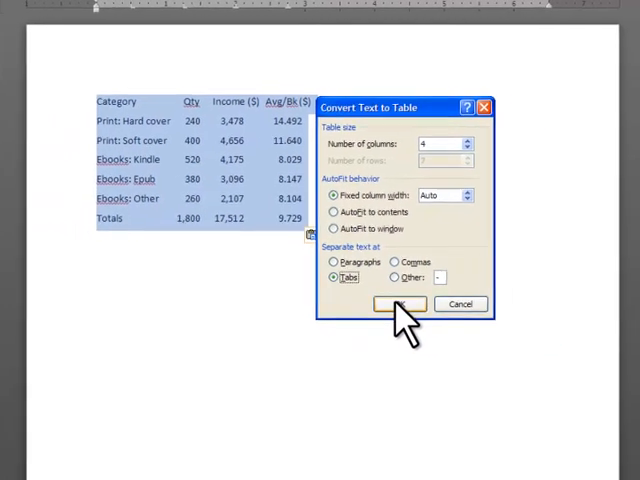
left_click(398, 303)
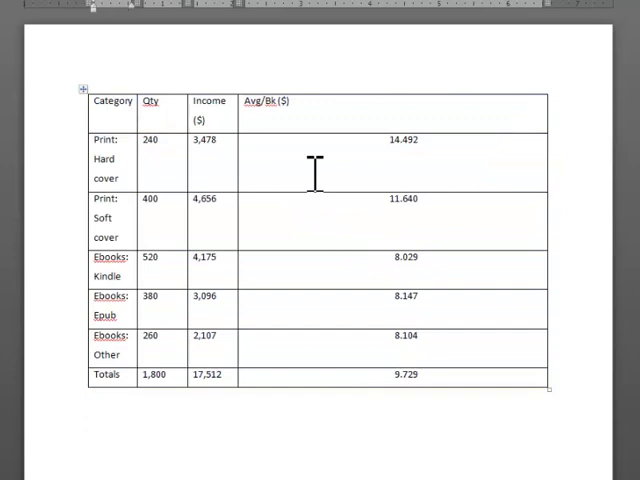
mouse_move(553, 166)
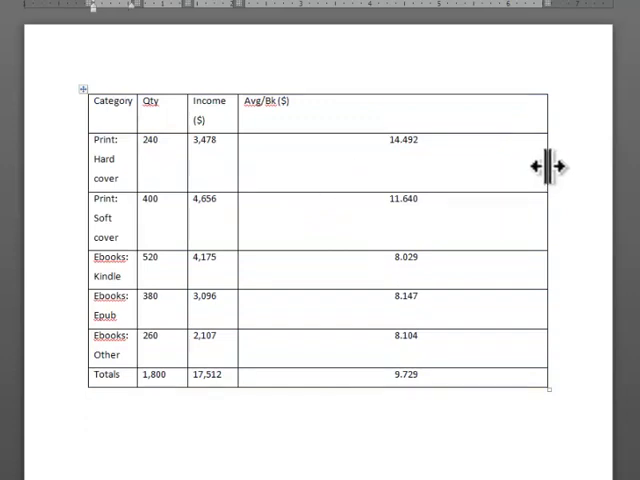
Narrow the table's right edge and widen the Category column so labels fit
left_click_drag(550, 166, 422, 166)
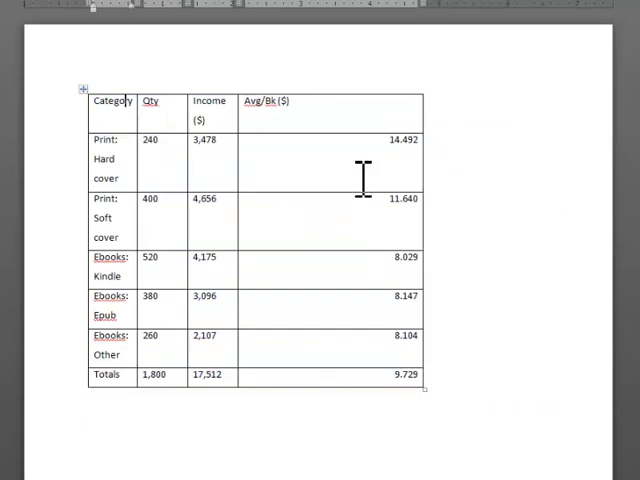
mouse_move(120, 170)
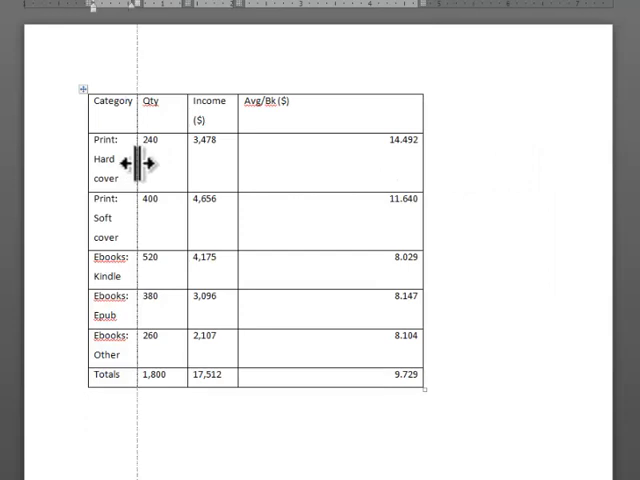
left_click_drag(145, 160, 200, 160)
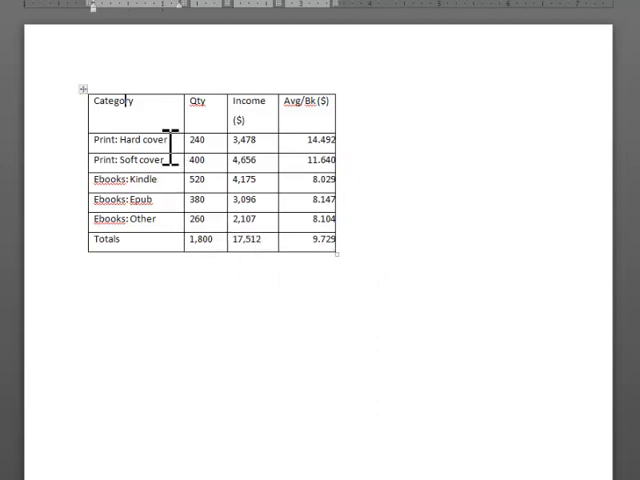
Select the whole table and set its paragraph line spacing from 1.5 to Single
left_click(83, 88)
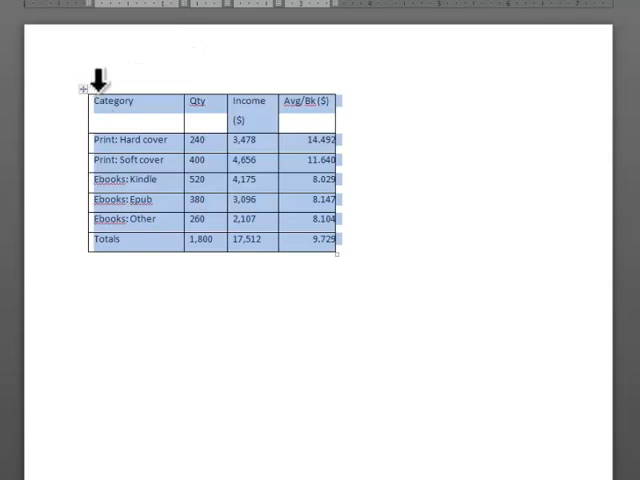
left_click(90, 85)
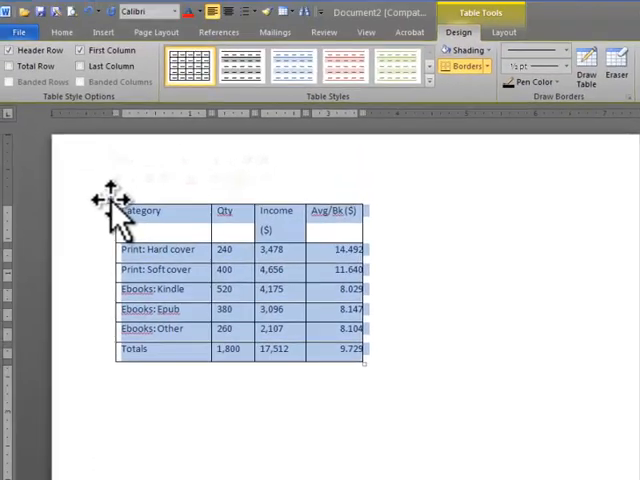
left_click(62, 32)
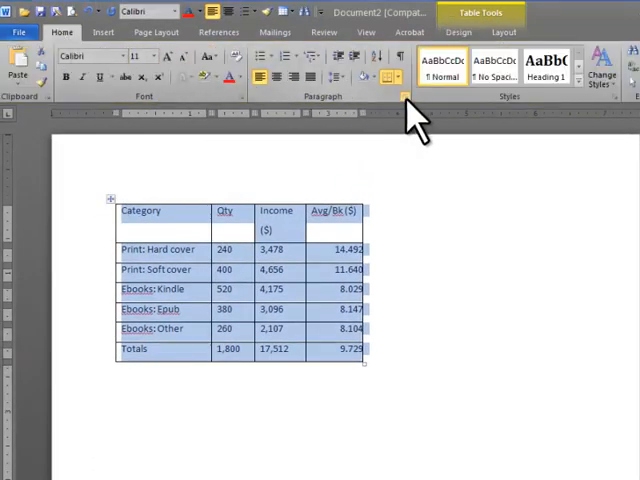
left_click(406, 97)
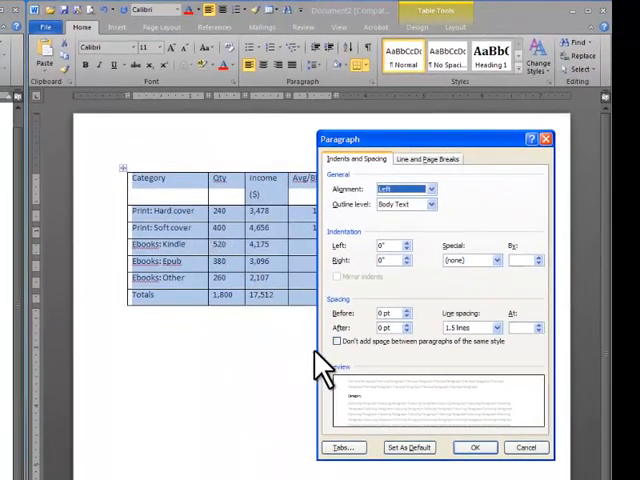
left_click(489, 328)
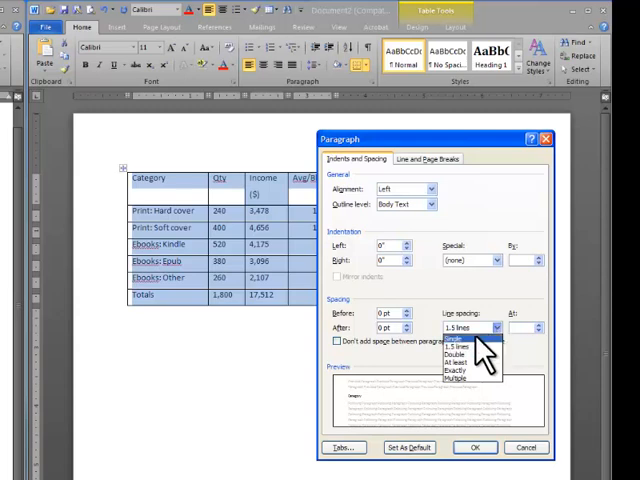
left_click(469, 340)
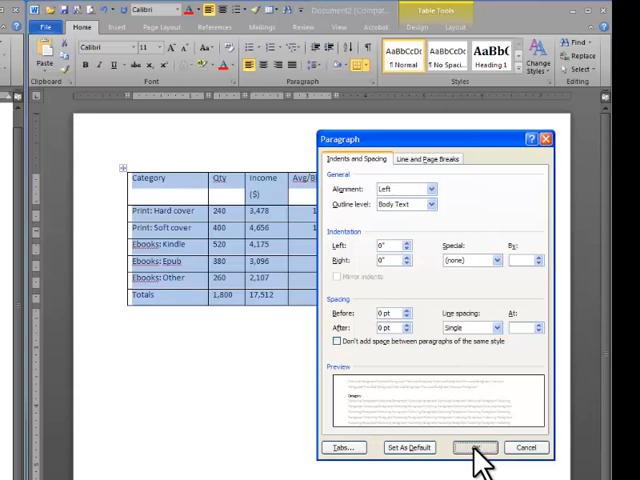
left_click(474, 447)
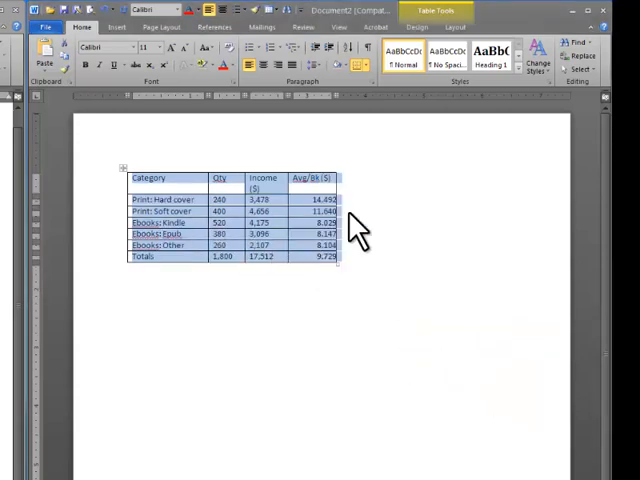
Deselect the table and close the expanded Table Styles gallery
left_click(290, 290)
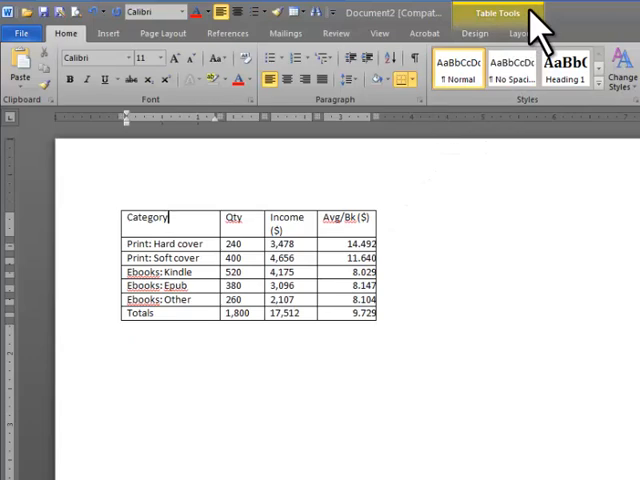
mouse_move(528, 35)
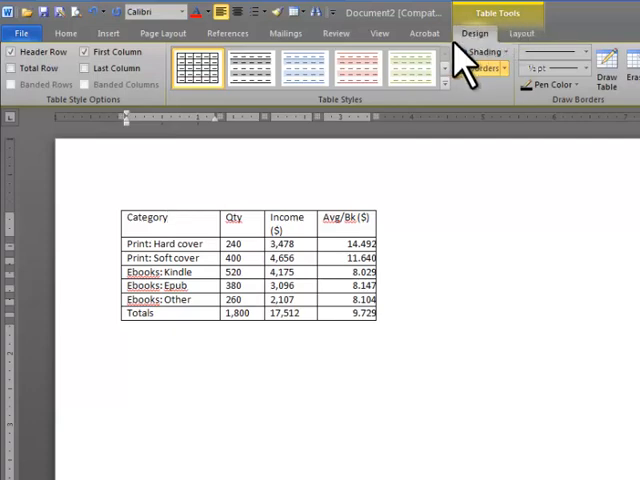
mouse_move(450, 67)
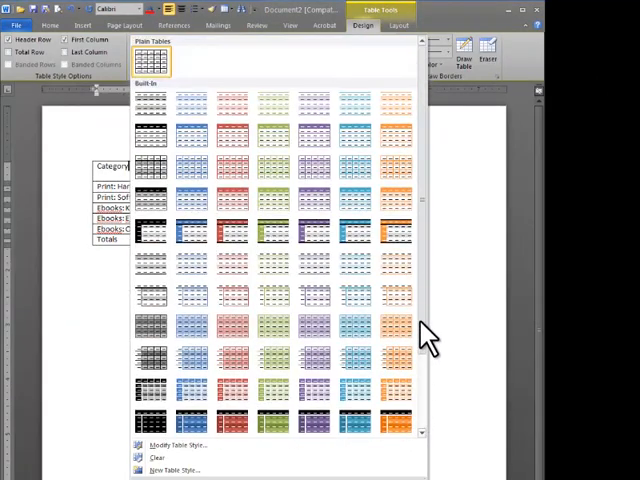
left_click(152, 60)
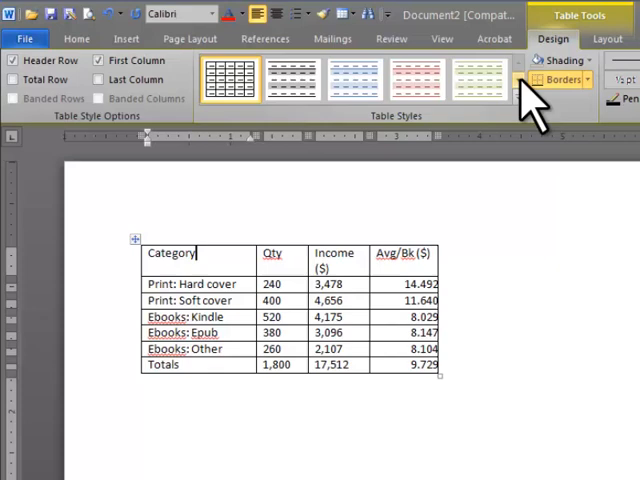
mouse_move(540, 90)
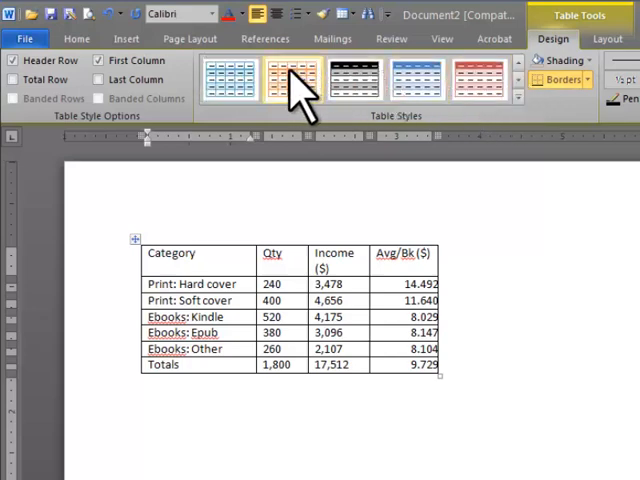
Preview orange, pale red, pale green and dark red styles, then apply the blue style
left_click(230, 78)
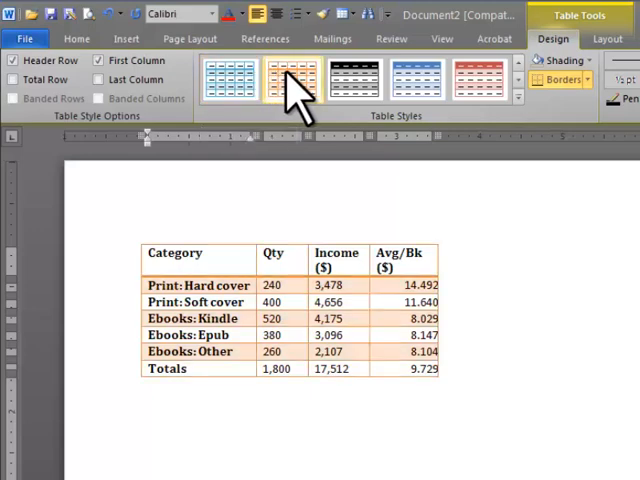
left_click(354, 78)
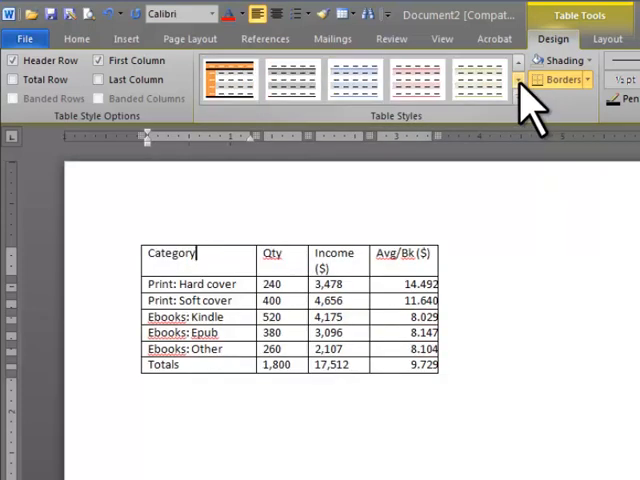
left_click(416, 80)
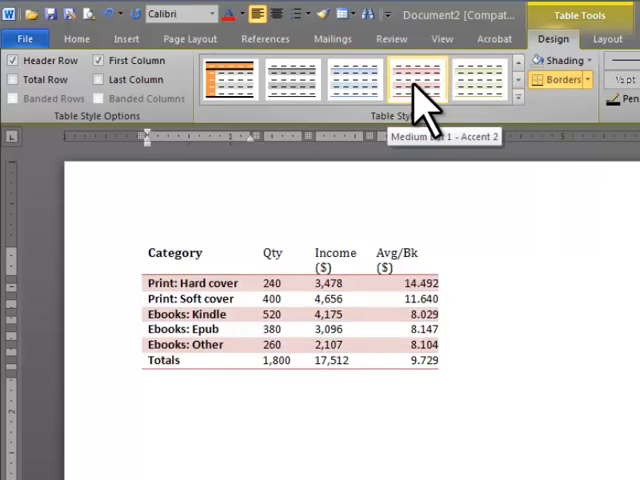
left_click(355, 79)
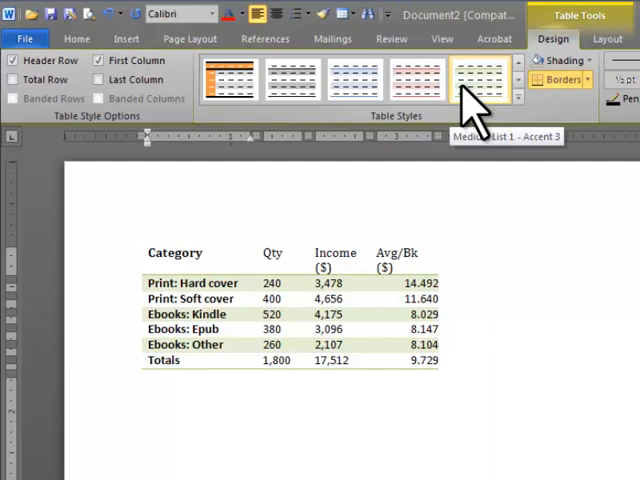
left_click(478, 79)
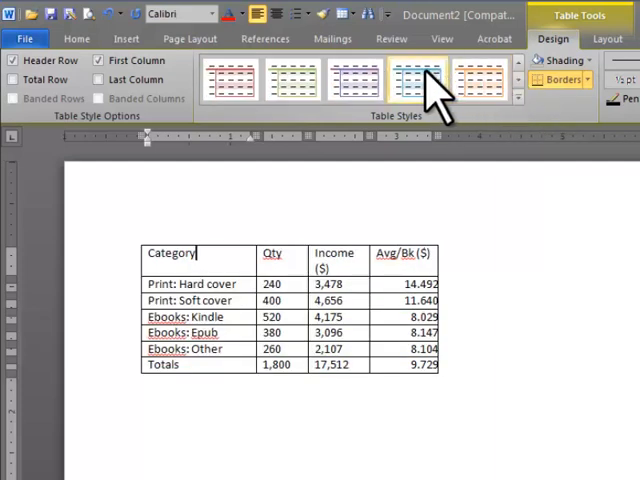
left_click(480, 78)
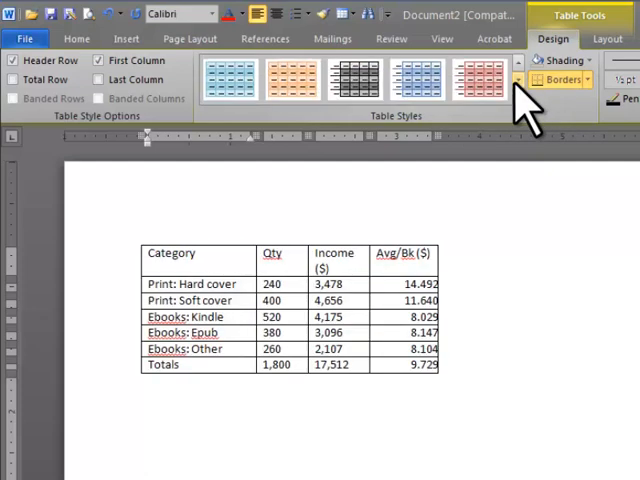
left_click(415, 80)
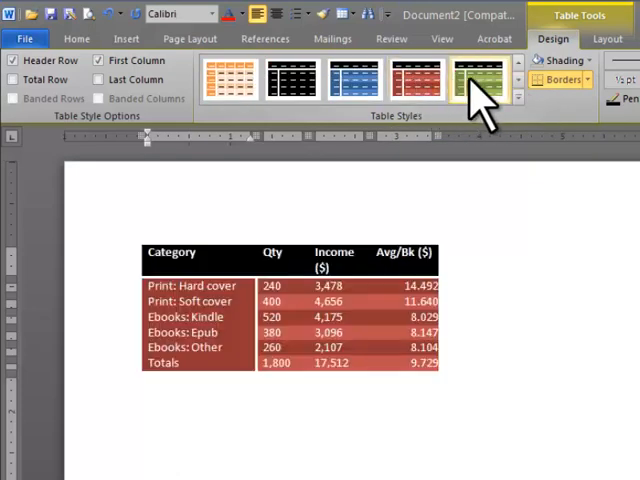
left_click(418, 80)
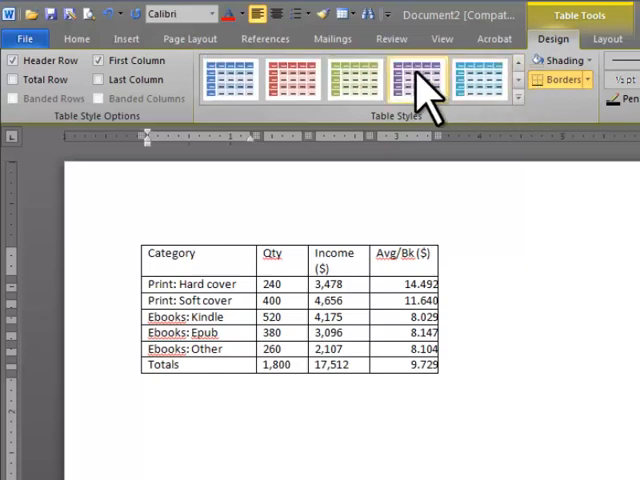
left_click(230, 80)
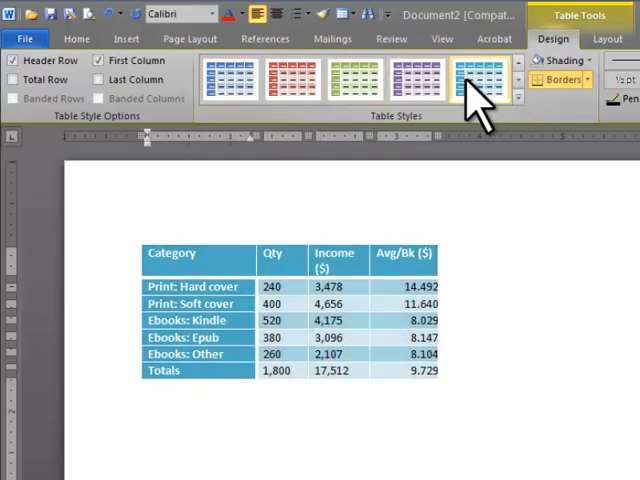
left_click(230, 80)
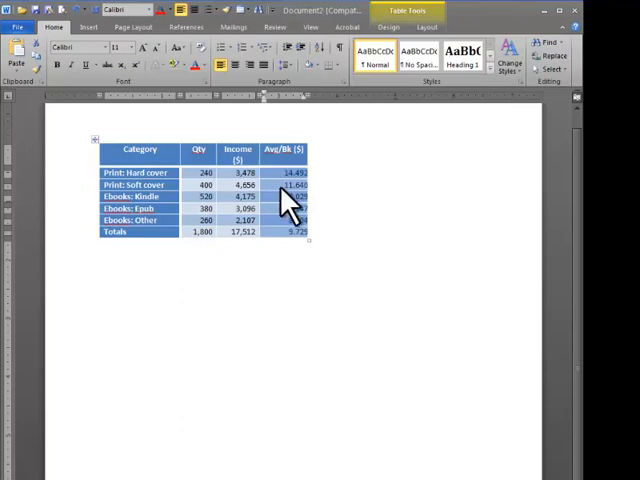
mouse_move(290, 200)
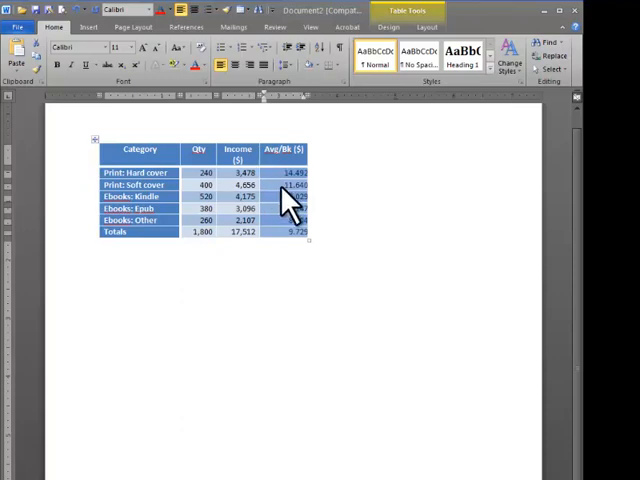
Right-click the selected Avg/Bk figures to show the table's shortcut commands
right_click(290, 196)
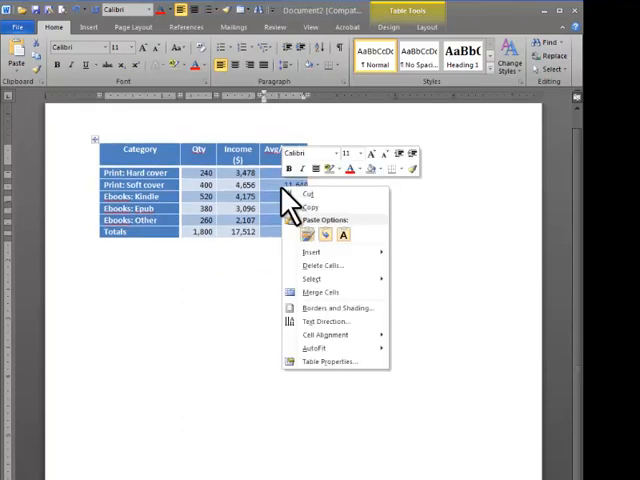
mouse_move(325, 361)
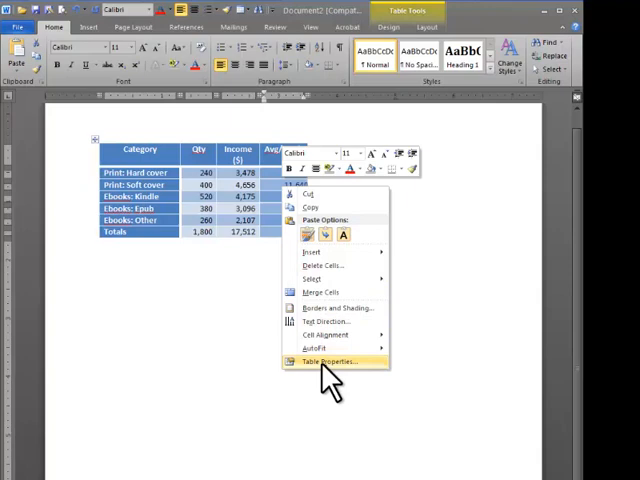
In Table Properties Options, set the default right cell margin to .2
left_click(327, 361)
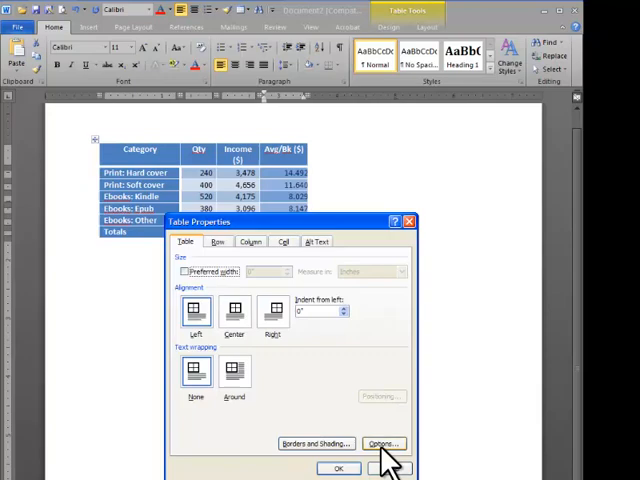
left_click(383, 443)
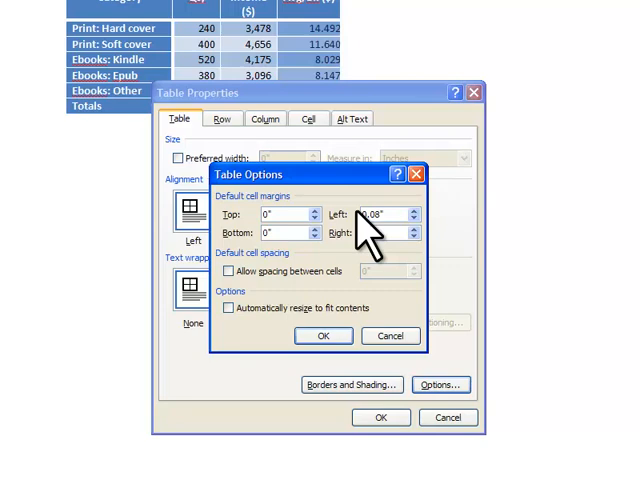
type(".2")
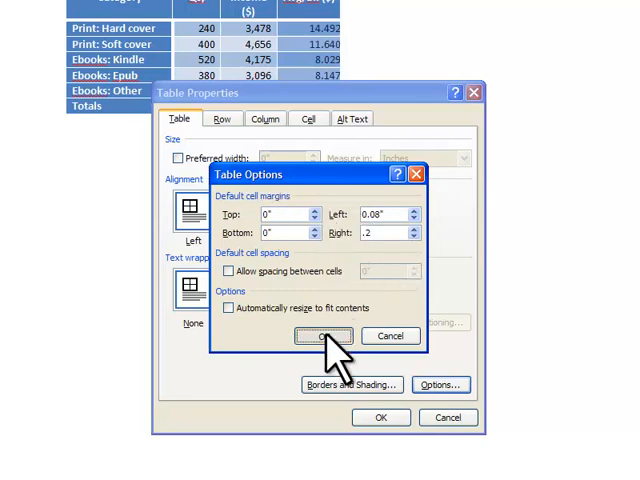
left_click(322, 335)
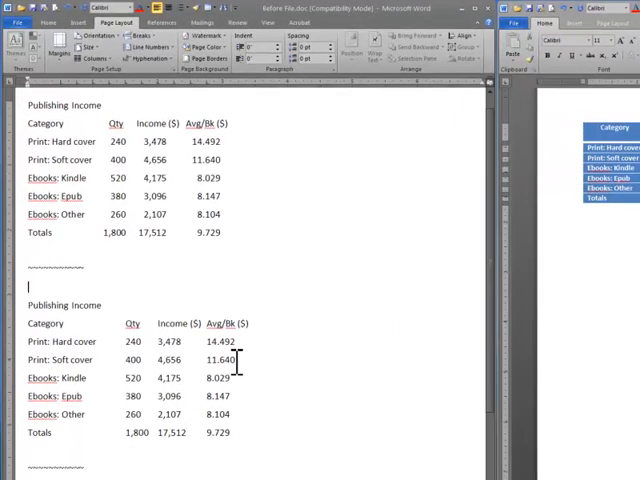
mouse_move(325, 290)
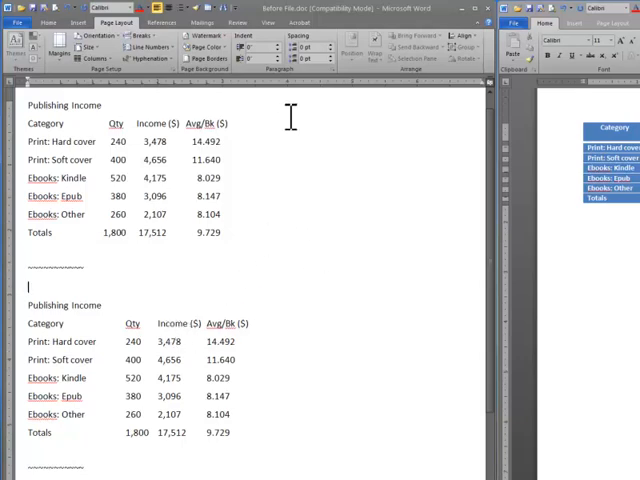
Show formatting marks in Before File to reveal tabs between the income columns
left_click(19, 22)
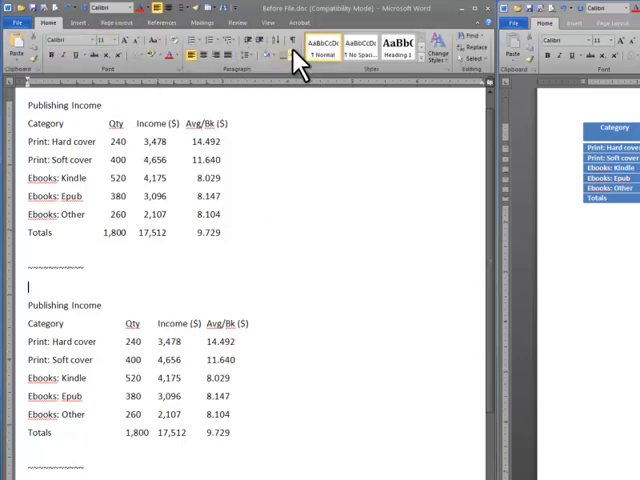
left_click(297, 43)
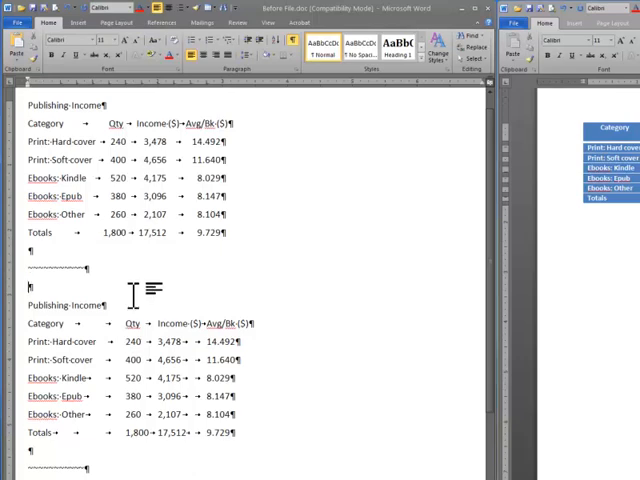
mouse_move(125, 365)
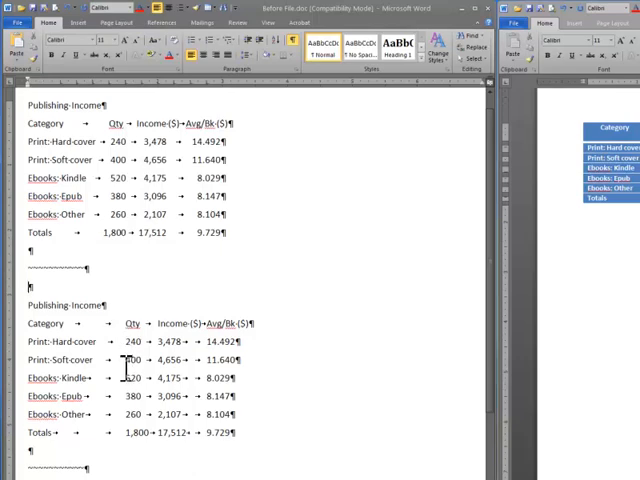
mouse_move(123, 432)
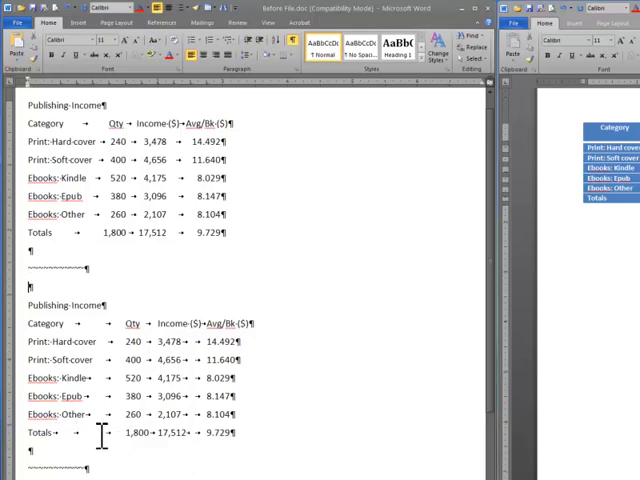
mouse_move(58, 323)
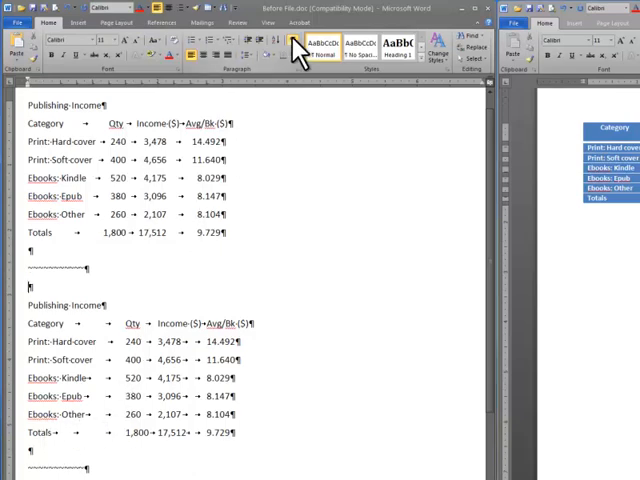
left_click(302, 40)
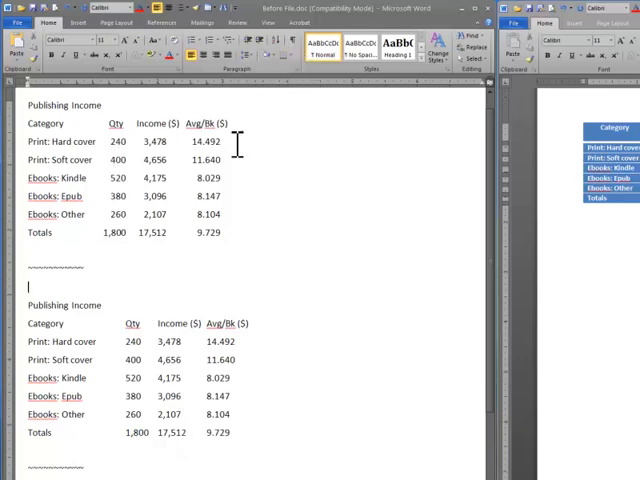
left_click(264, 55)
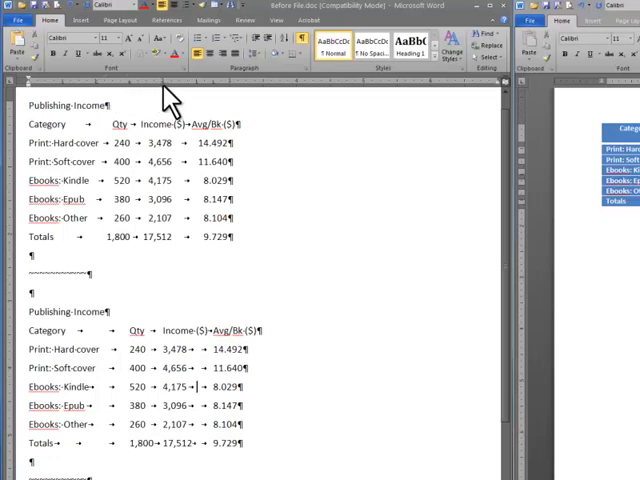
mouse_move(155, 162)
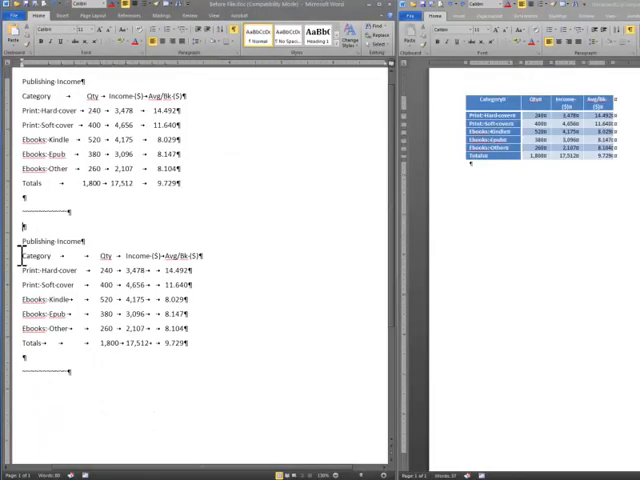
Copy the second Publishing Income listing into Document2 below the styled table
double_click(35, 256)
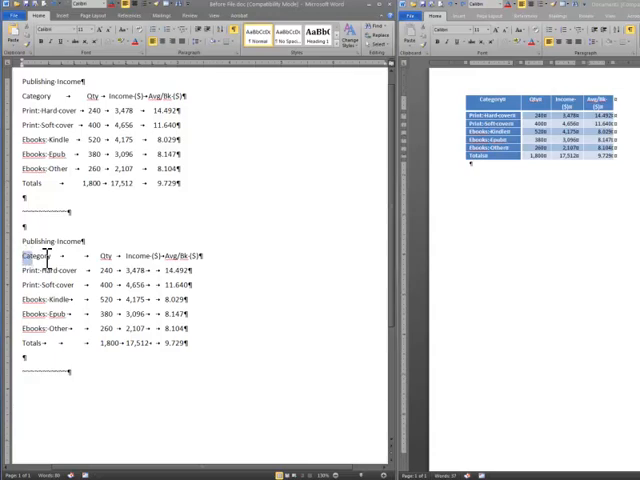
left_click_drag(26, 256, 200, 343)
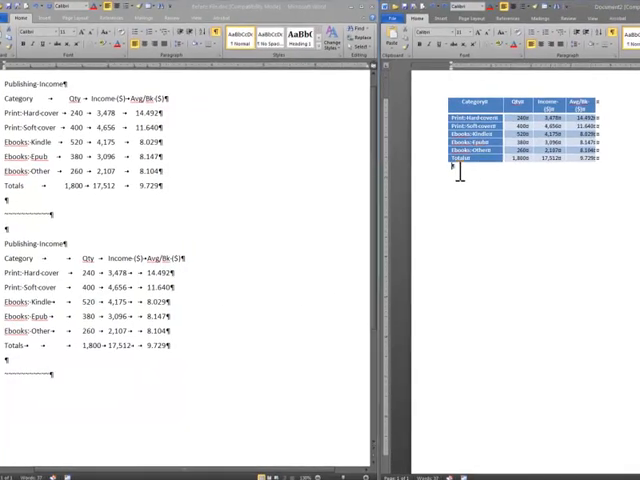
key("enter")
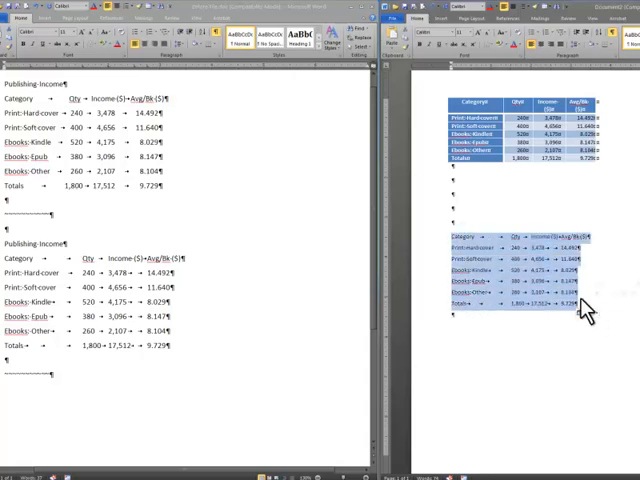
Convert the pasted tab-separated income rows into a seven-column table
left_click(116, 31)
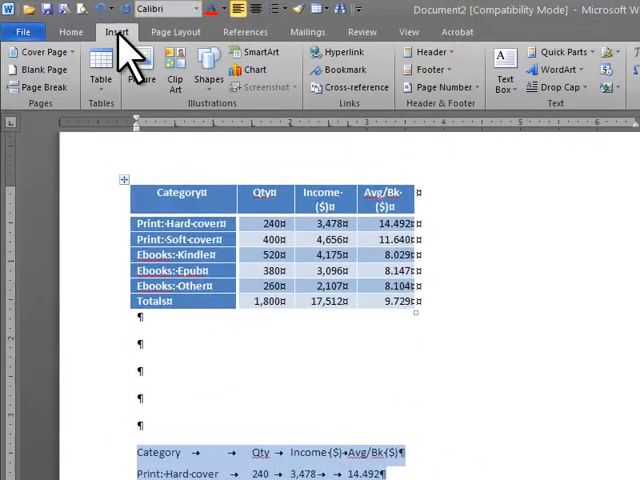
left_click(100, 70)
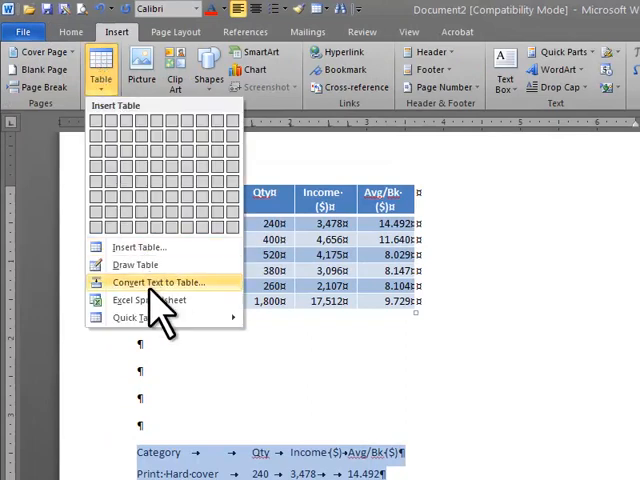
left_click(160, 282)
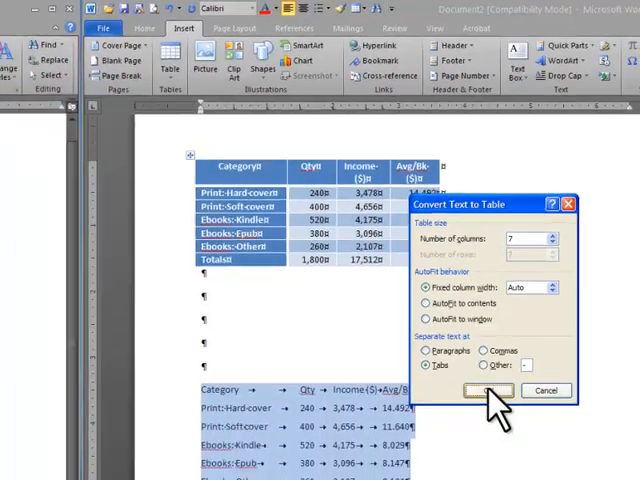
left_click(489, 390)
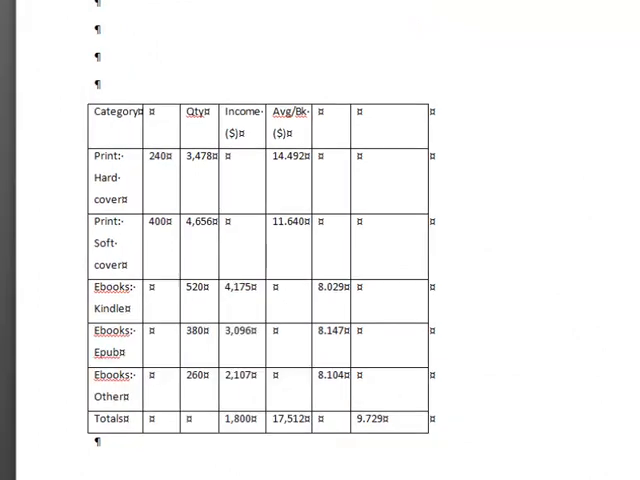
mouse_move(625, 355)
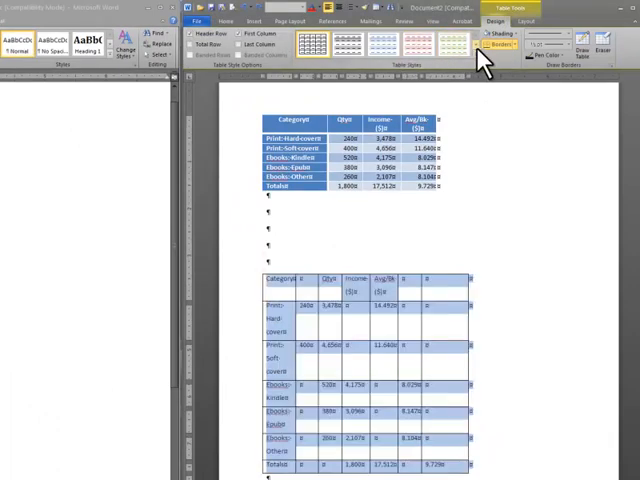
Apply a pale red banded table style with a bold first column
left_click(481, 37)
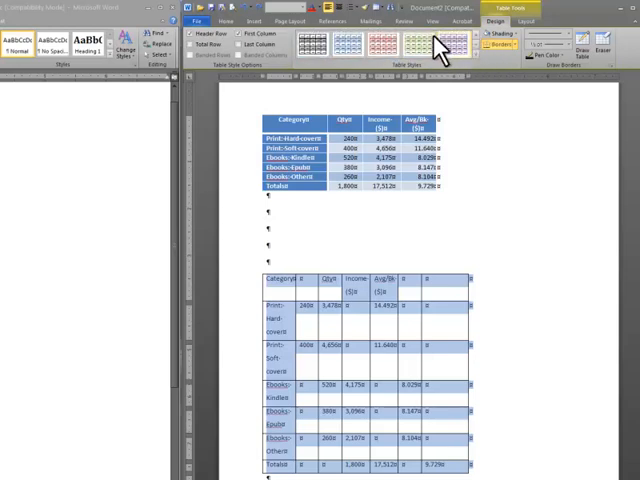
left_click(385, 48)
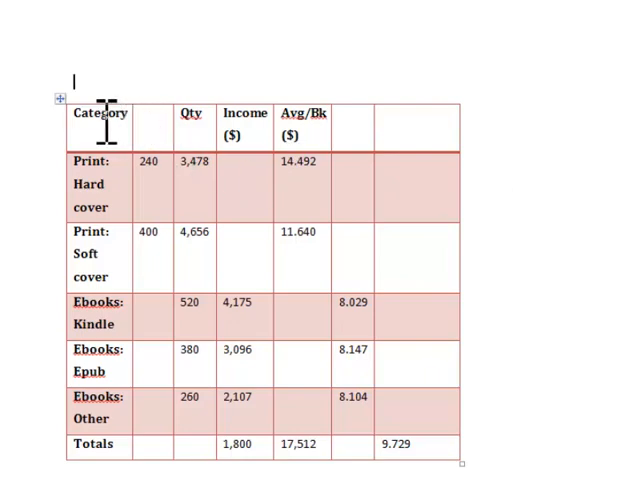
mouse_move(192, 114)
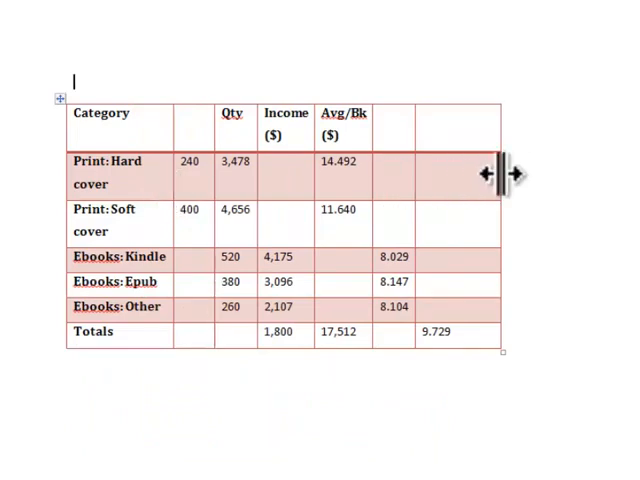
Widen the red income table so each category label fits on one line
left_click_drag(485, 172, 185, 172)
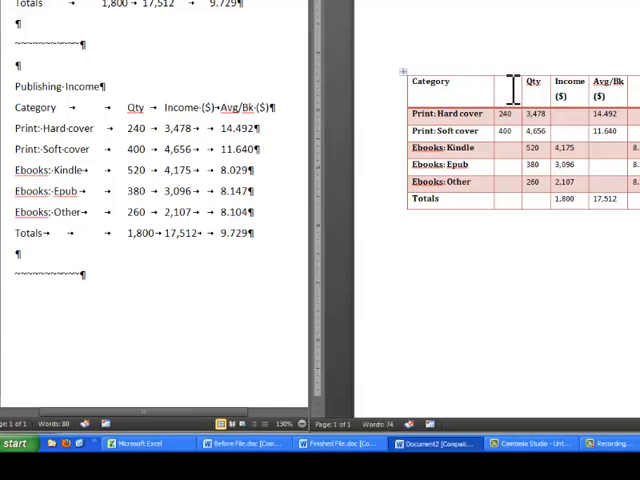
left_click(412, 60)
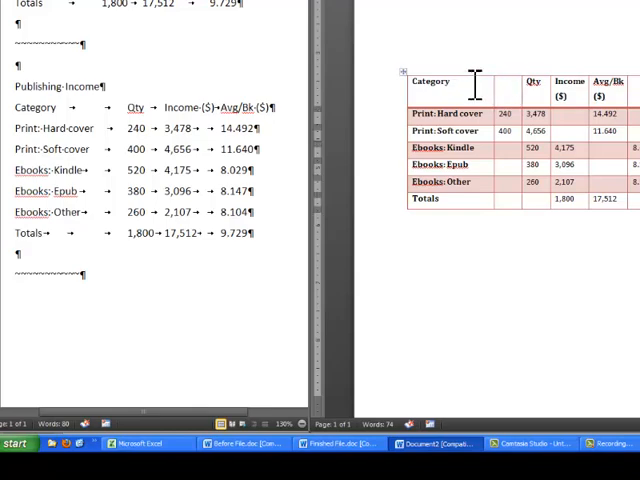
mouse_move(480, 82)
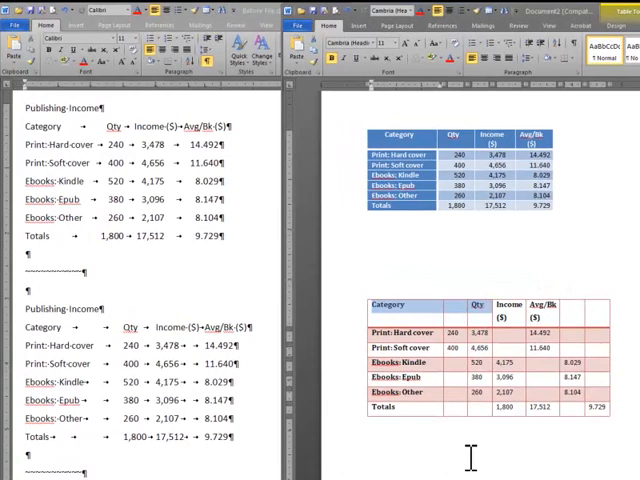
mouse_move(148, 400)
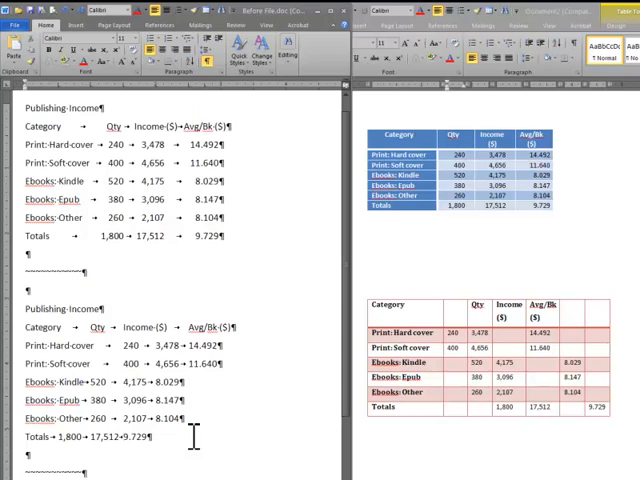
mouse_move(242, 90)
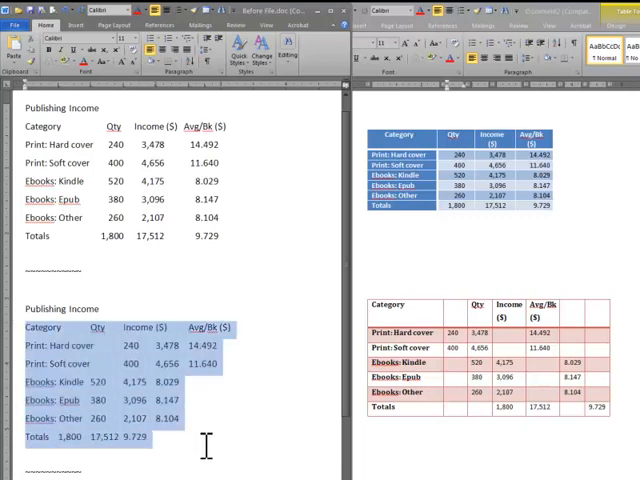
mouse_move(210, 460)
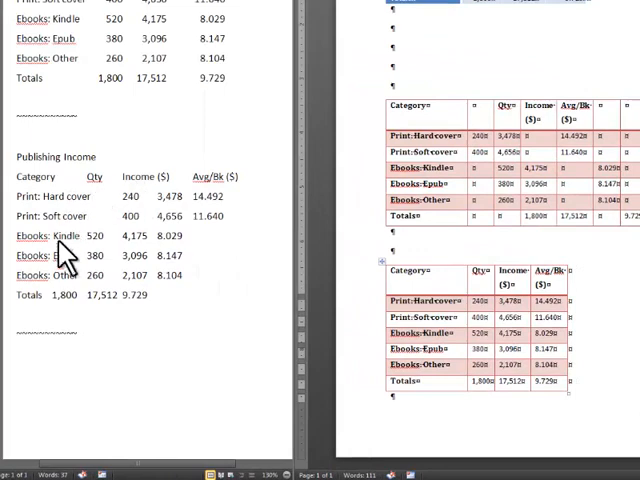
mouse_move(193, 278)
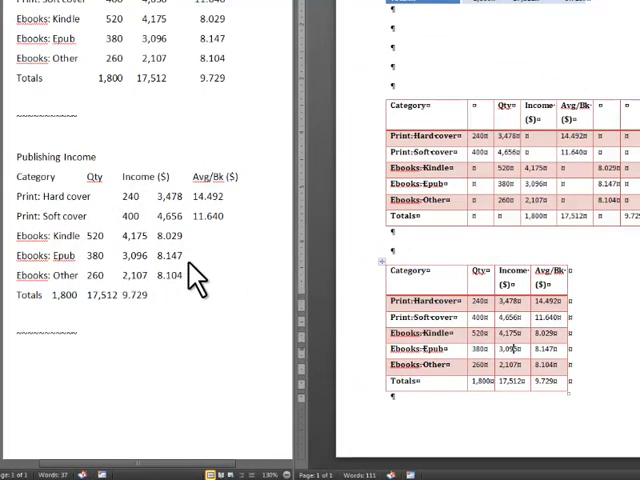